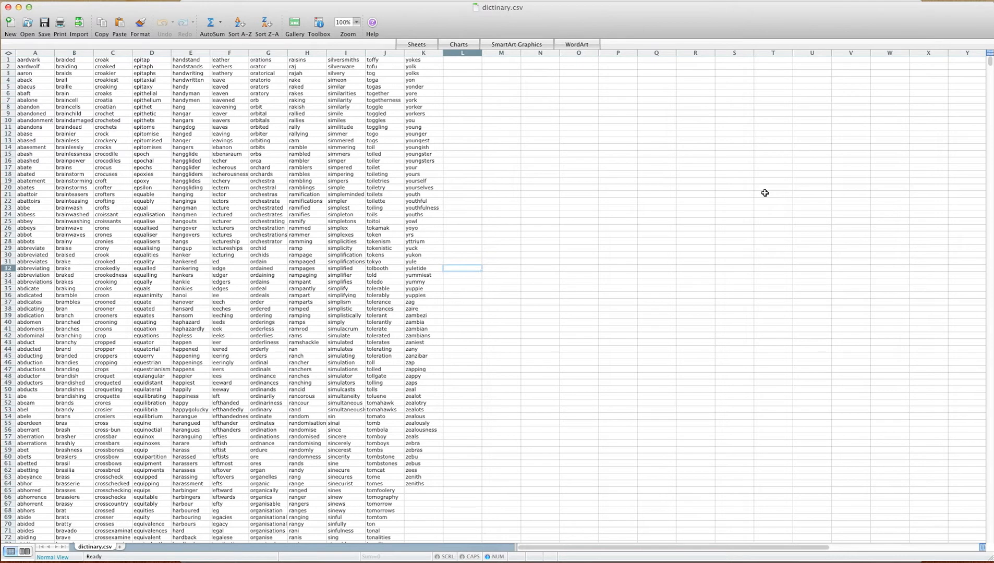
mouse_move(764, 182)
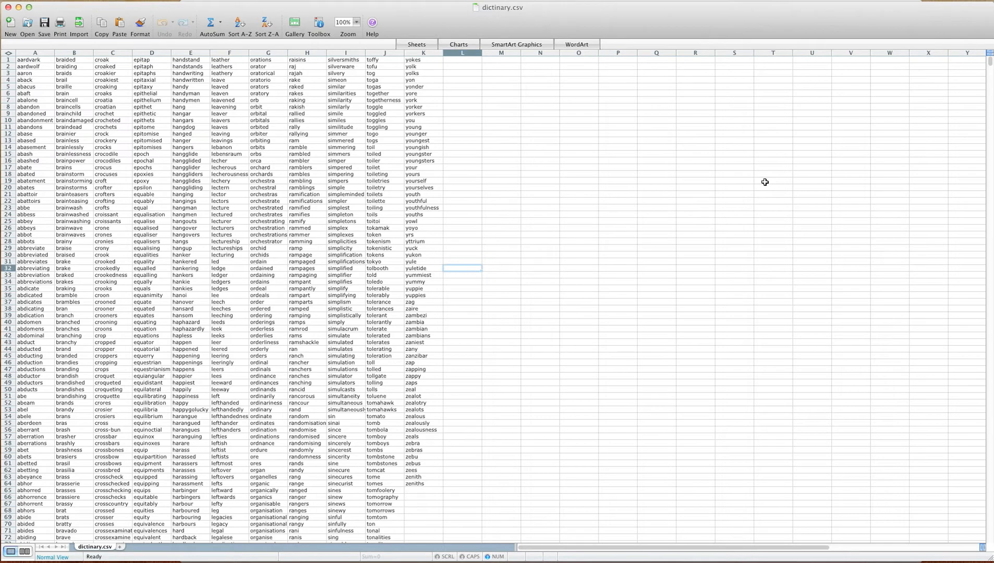
mouse_move(484, 29)
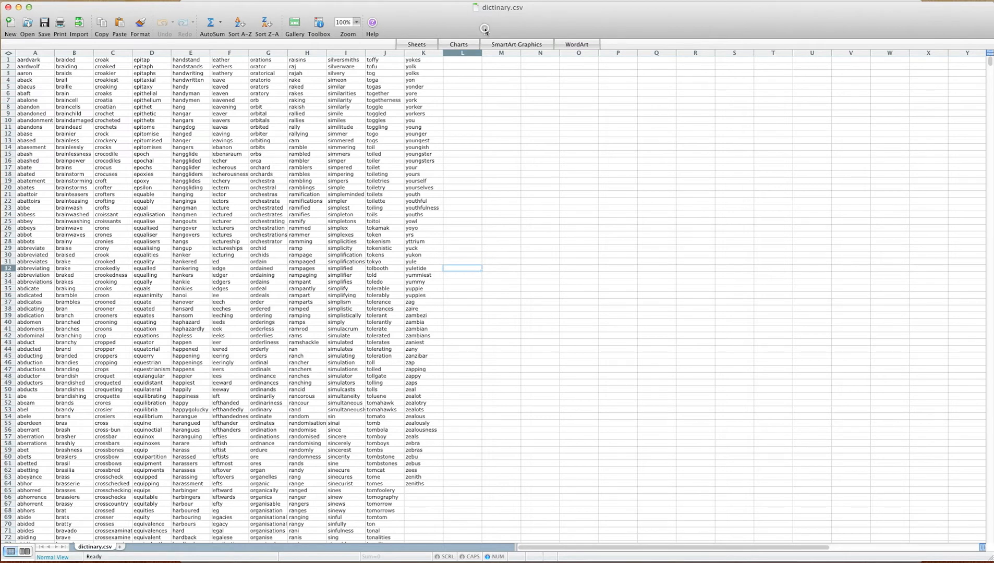
mouse_move(553, 335)
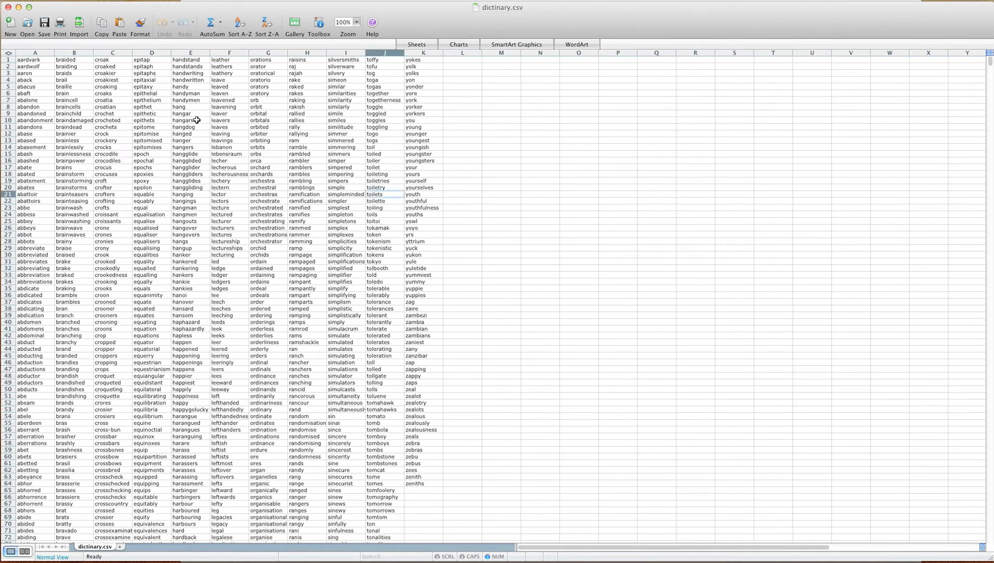
mouse_move(186, 201)
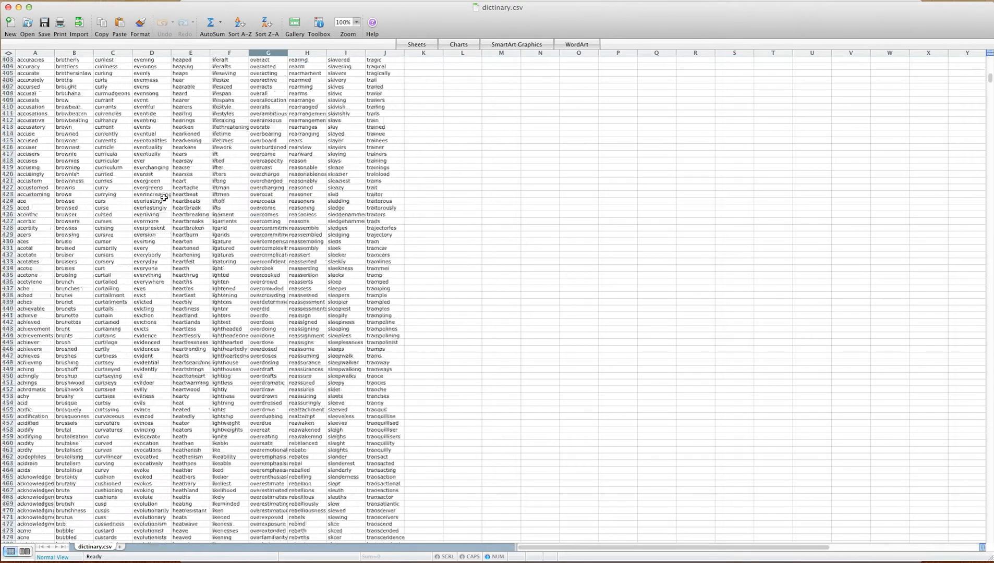
Add a new Table 1 to the project and open it in the Table Editor
scroll("down", 3)
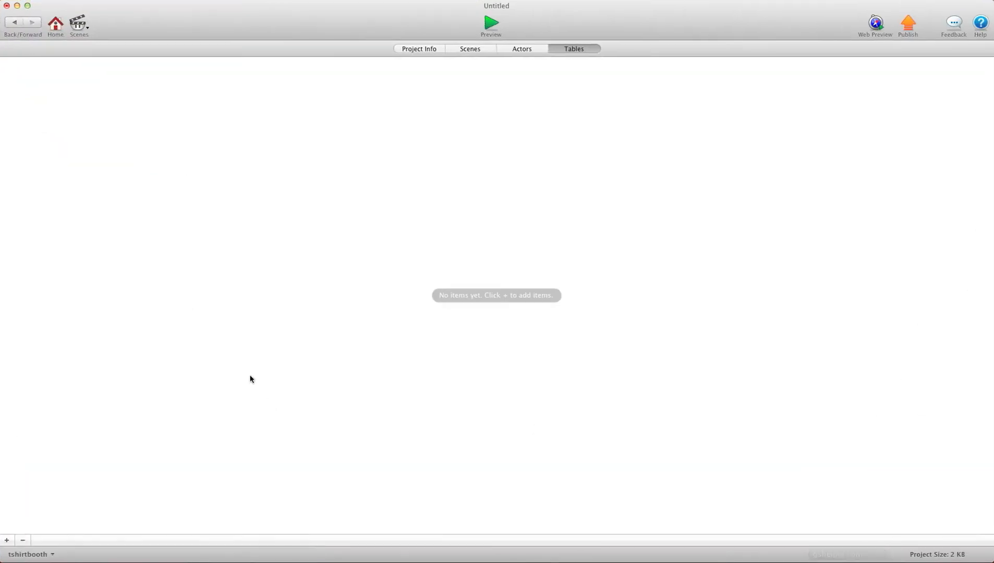
left_click(6, 541)
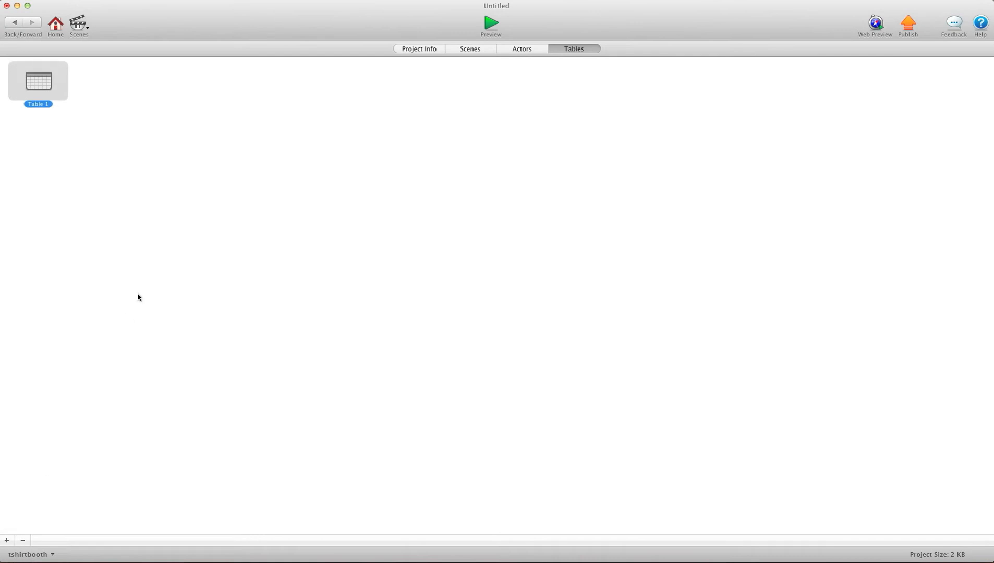
double_click(37, 82)
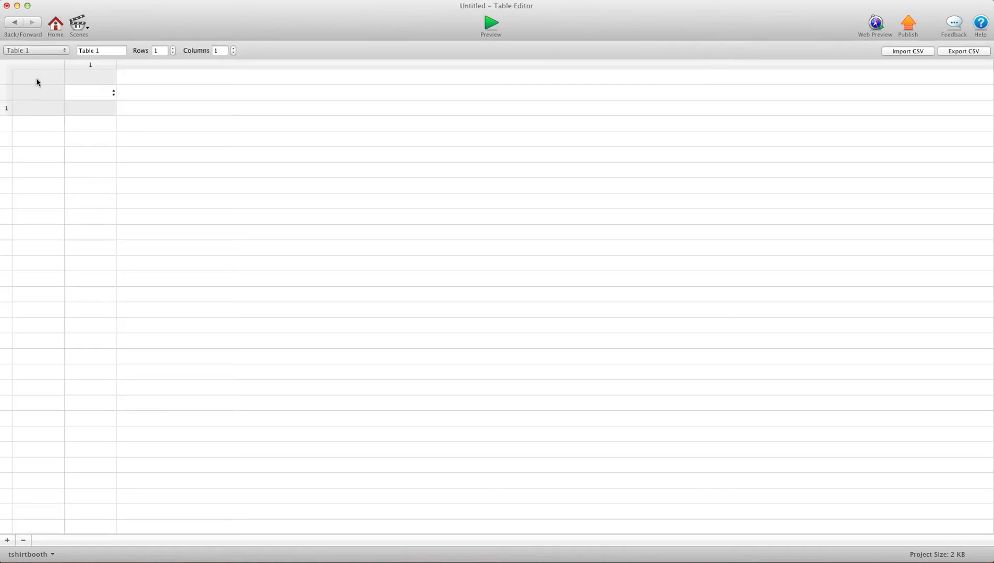
mouse_move(904, 53)
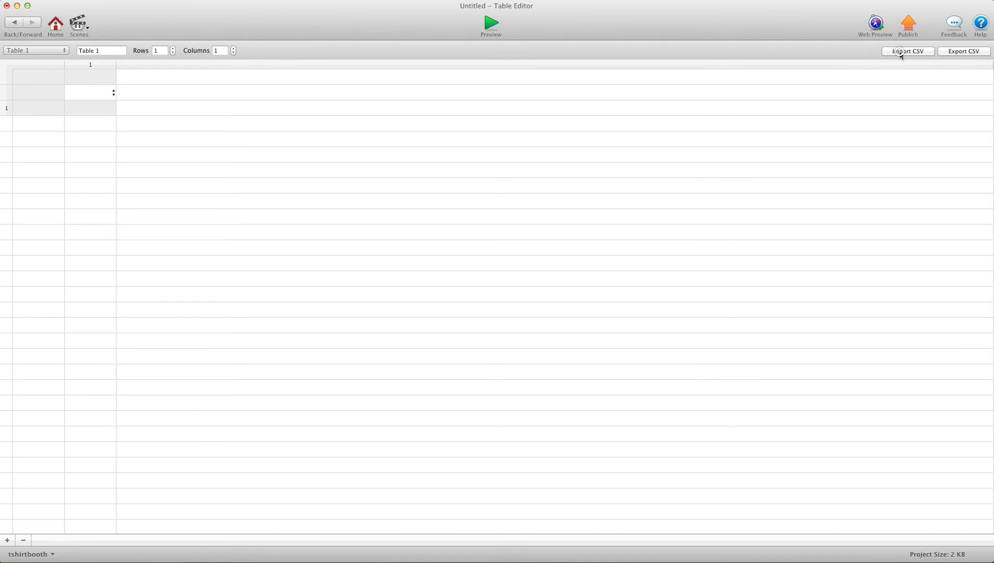
Import dictionary.csv into Table 1 with Text as the data type
left_click(907, 51)
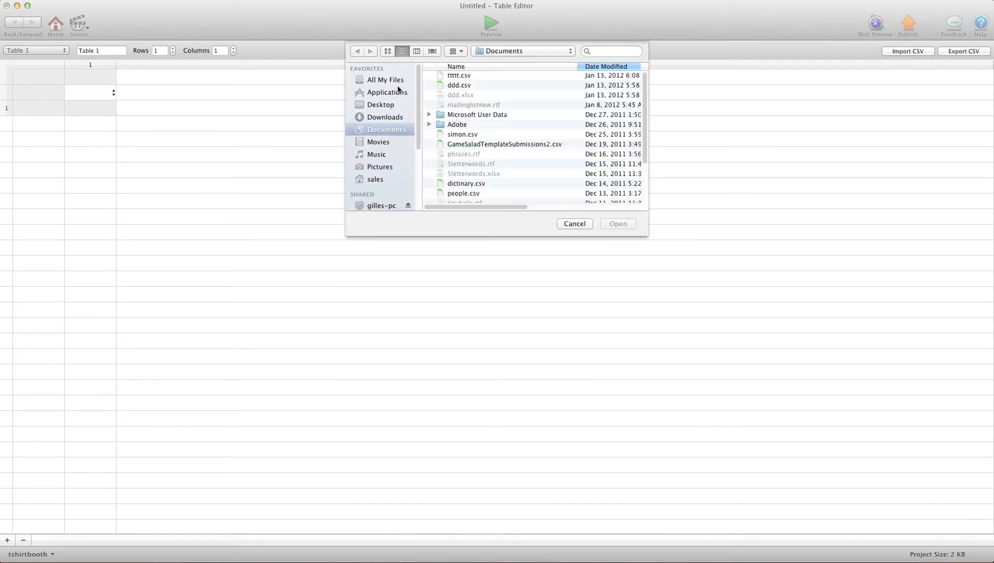
scroll("down", 3)
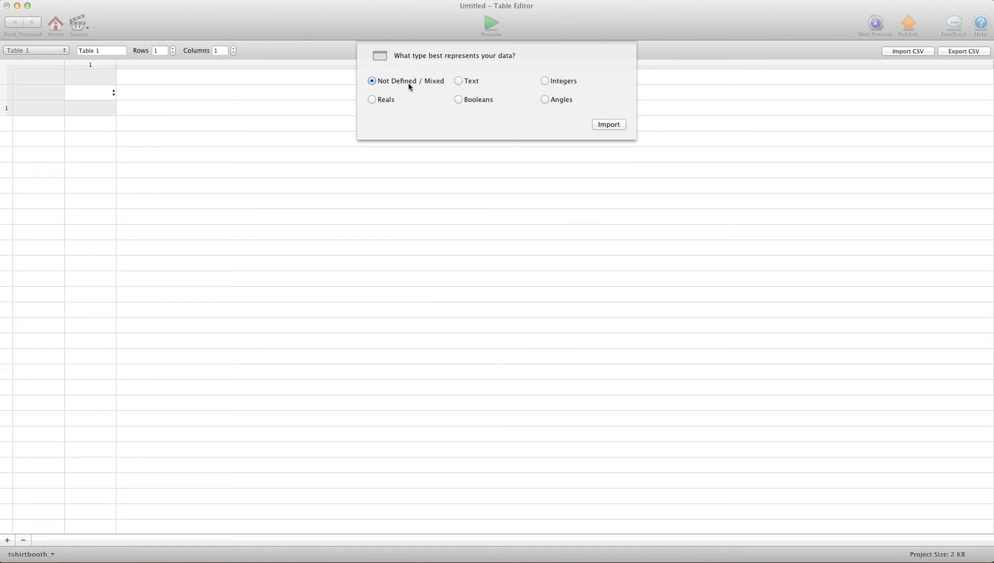
mouse_move(571, 91)
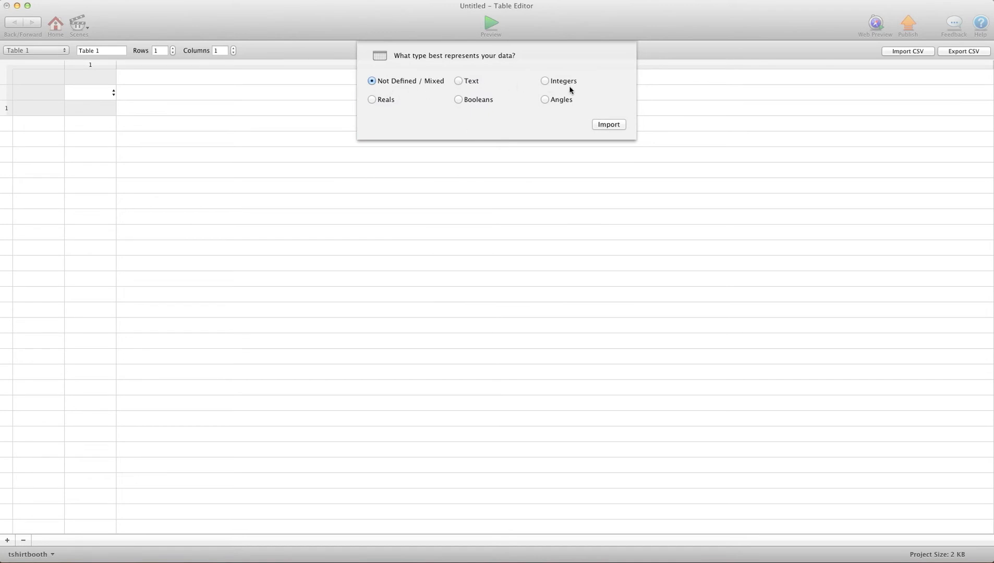
mouse_move(553, 106)
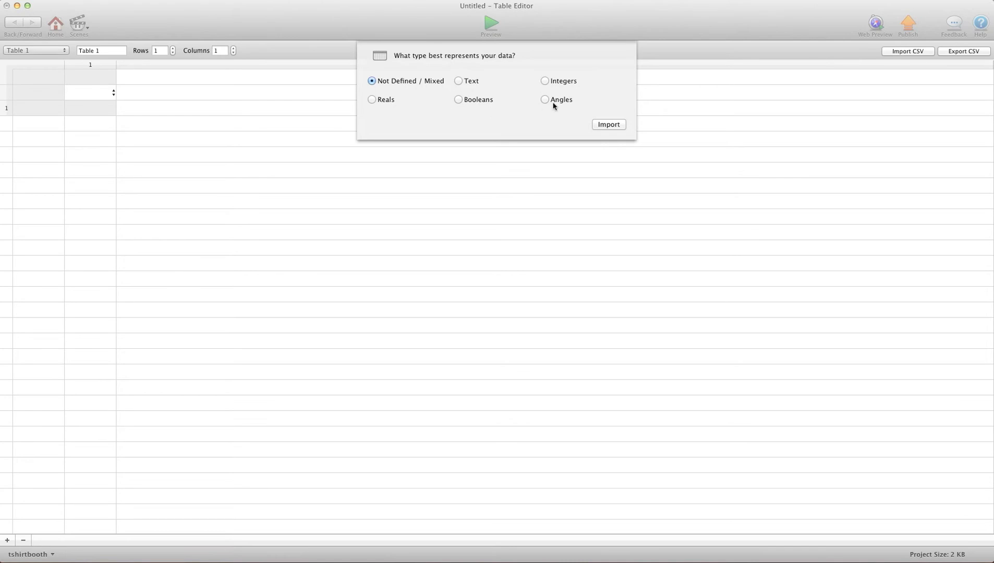
mouse_move(437, 84)
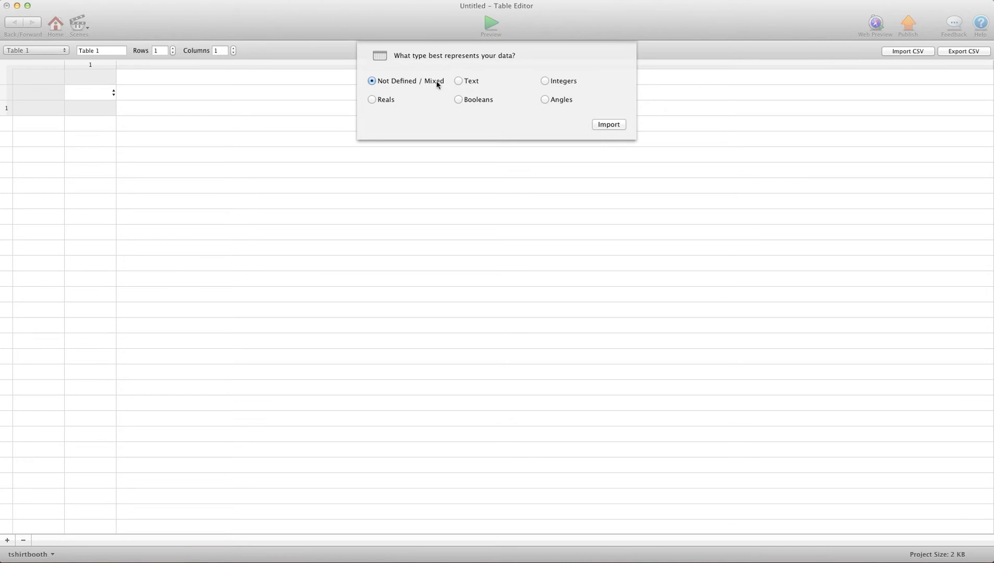
left_click(459, 81)
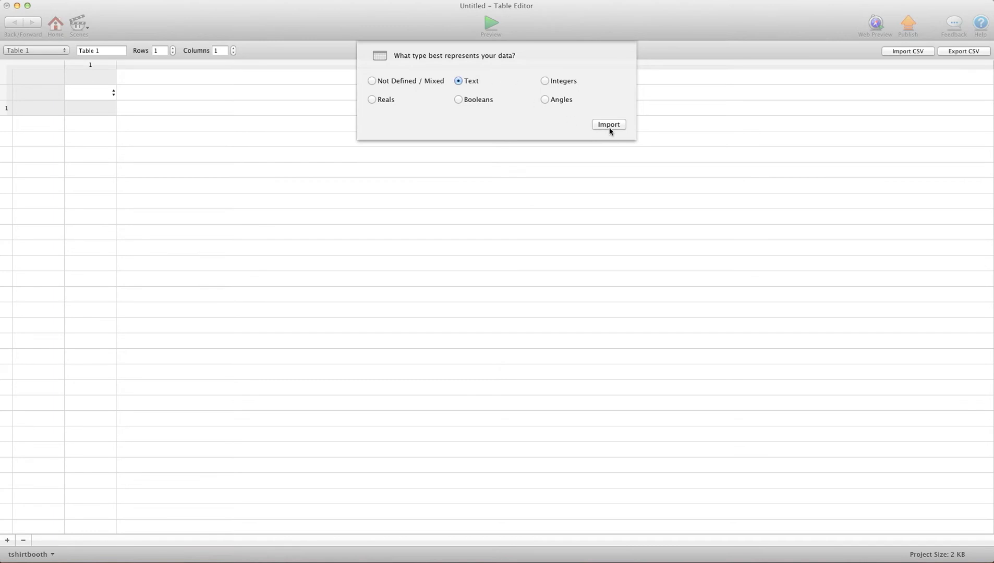
left_click(608, 124)
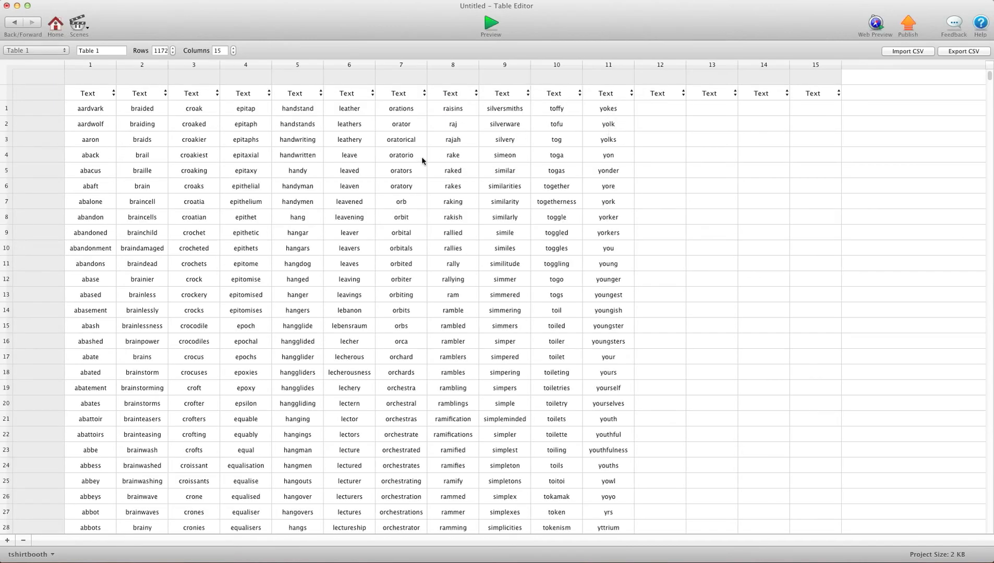
scroll("down", 3)
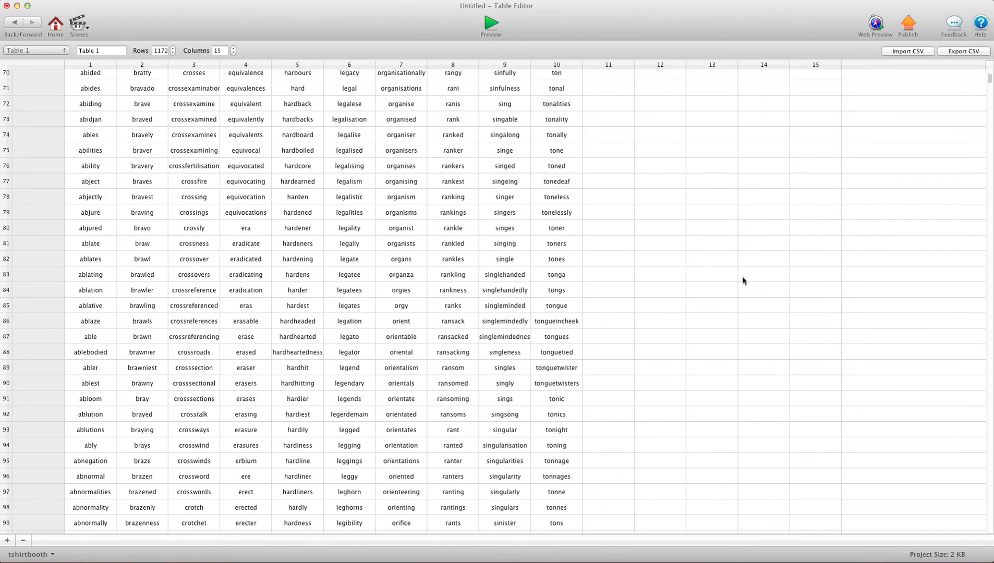
scroll("down", 3)
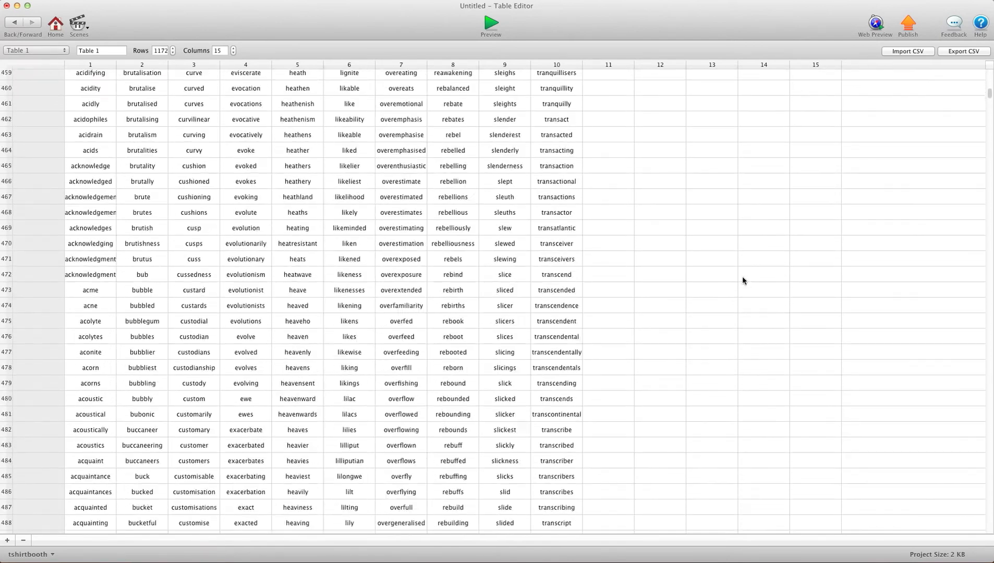
scroll("up", 3)
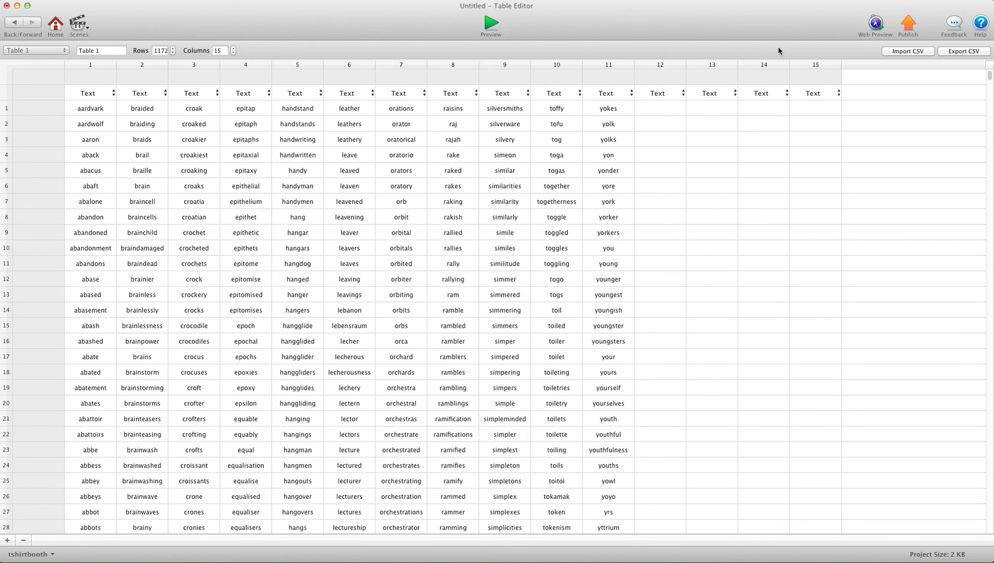
mouse_move(765, 110)
type("di")
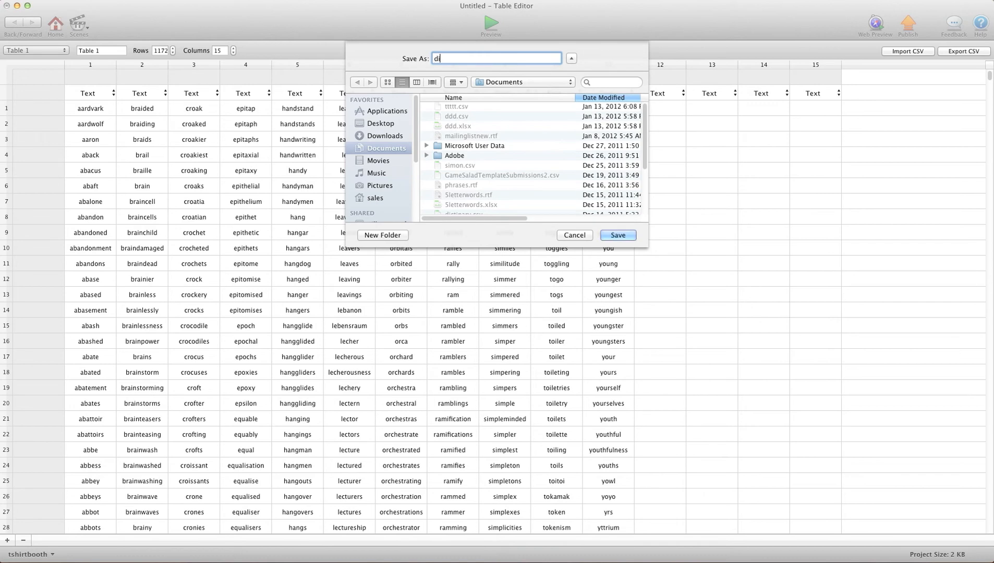
Save the exported table as dic.csv and browse its word columns in Excel
type("c")
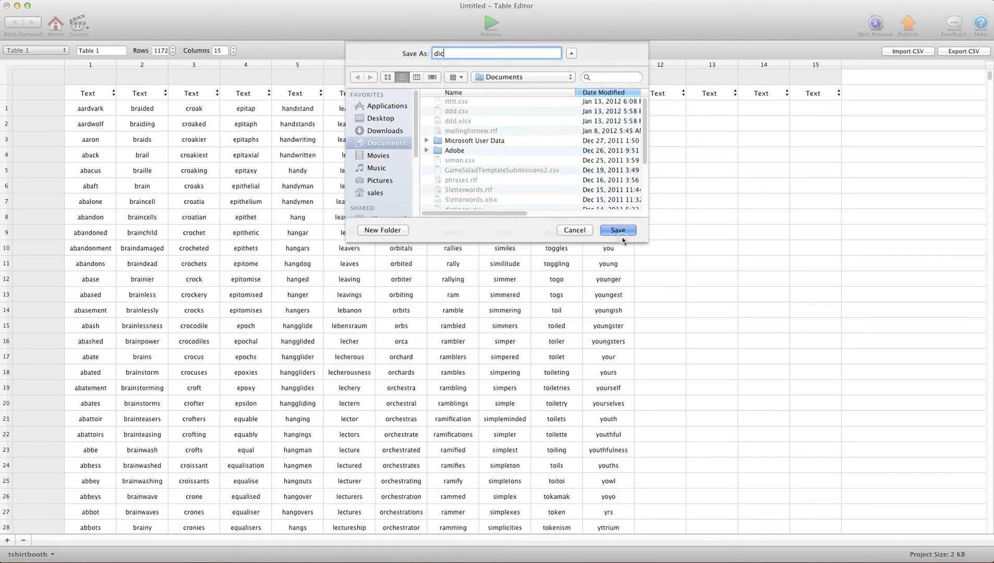
left_click(618, 230)
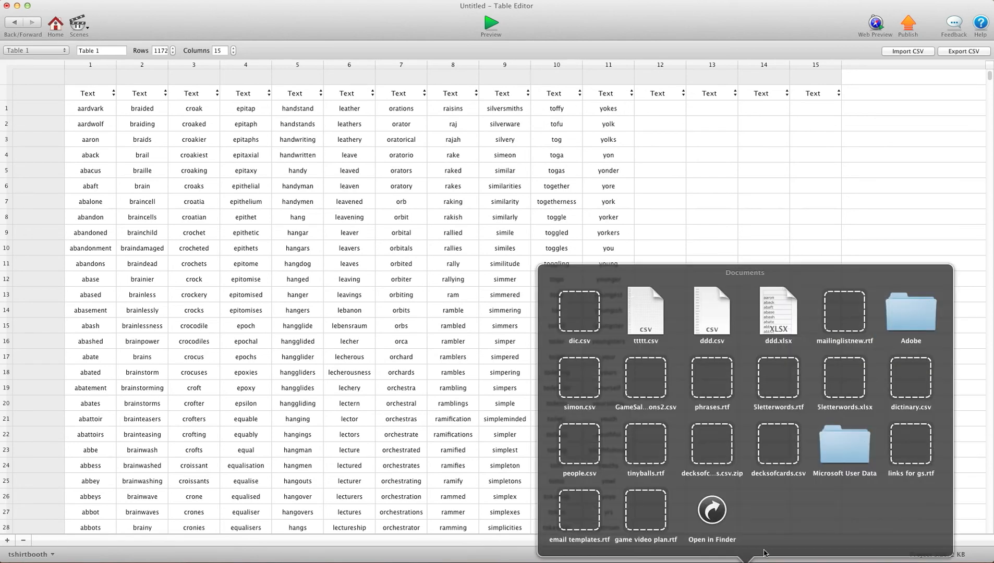
mouse_move(578, 325)
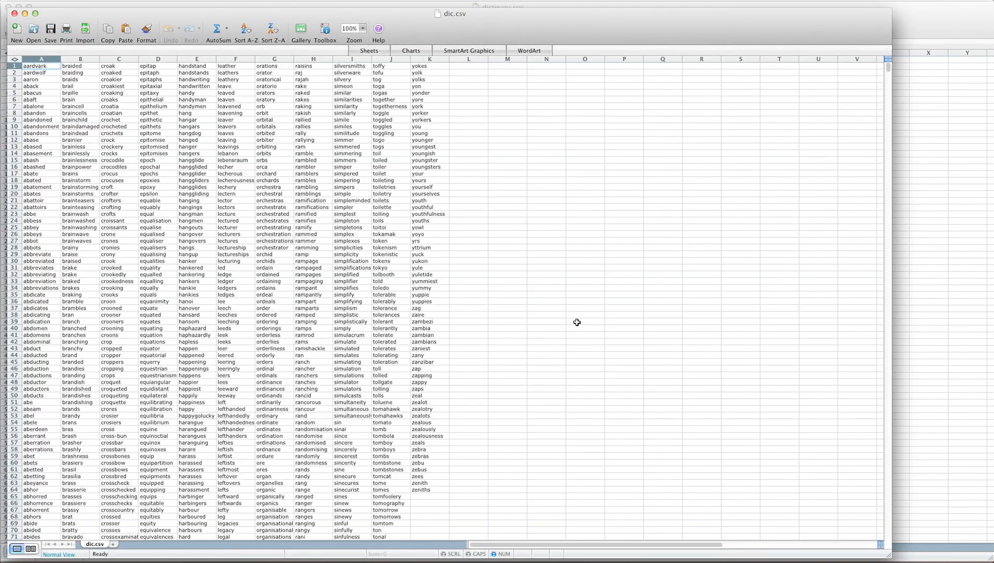
scroll("down", 3)
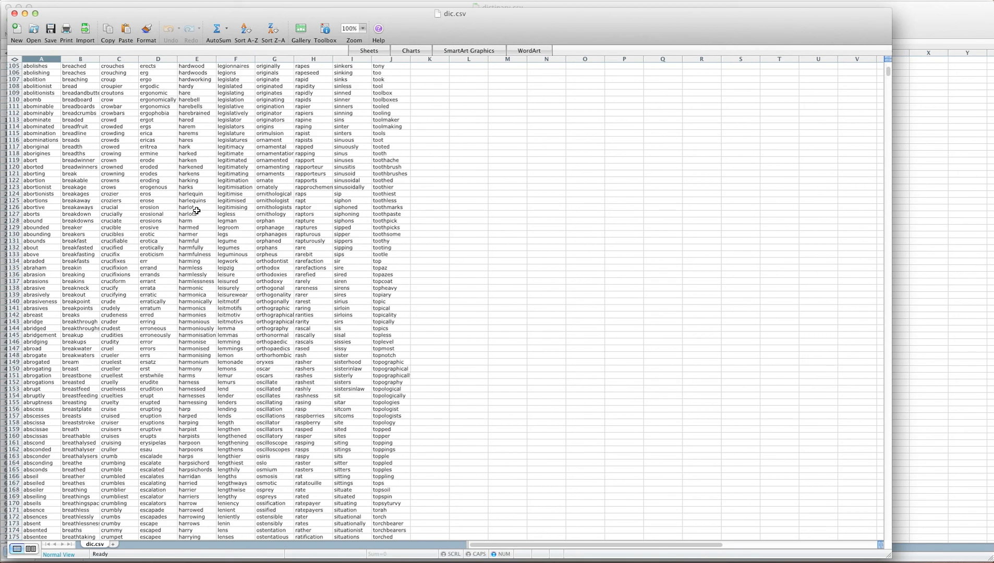